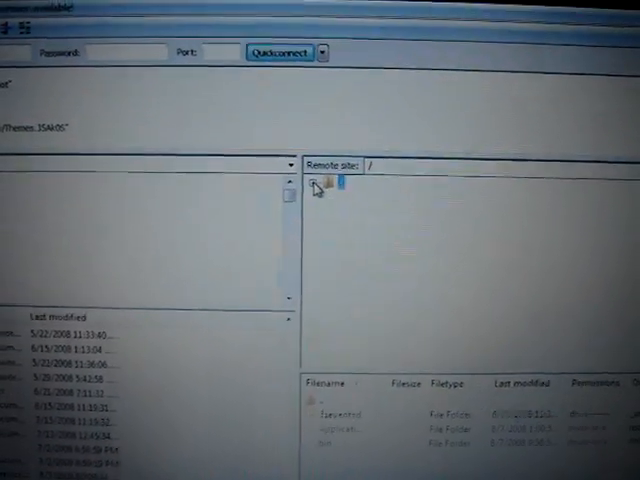
# Expand the iPhone's root / to list Applications, bin, Library and System folders.
pyautogui.click(316, 188)
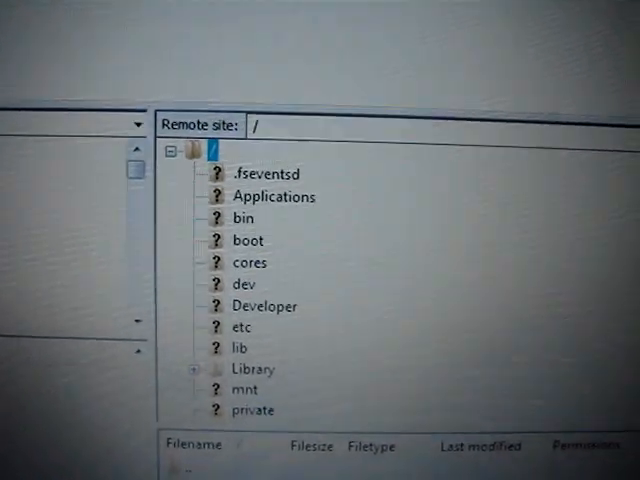
pyautogui.scroll(-3)
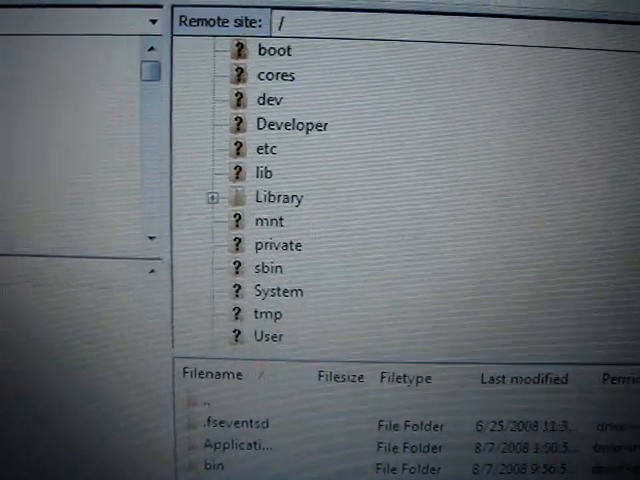
pyautogui.scroll(-3)
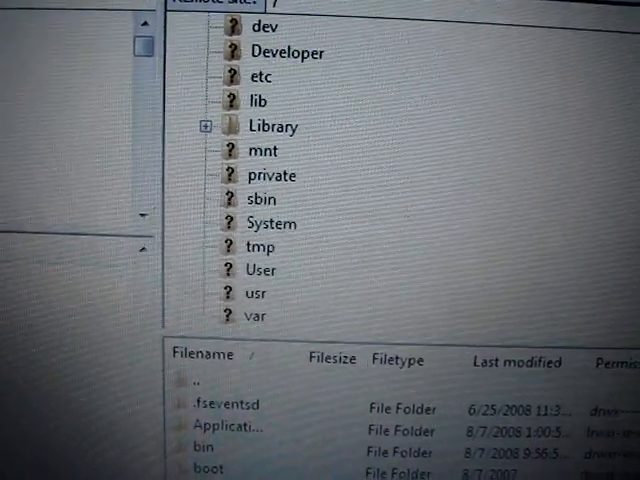
pyautogui.scroll(3)
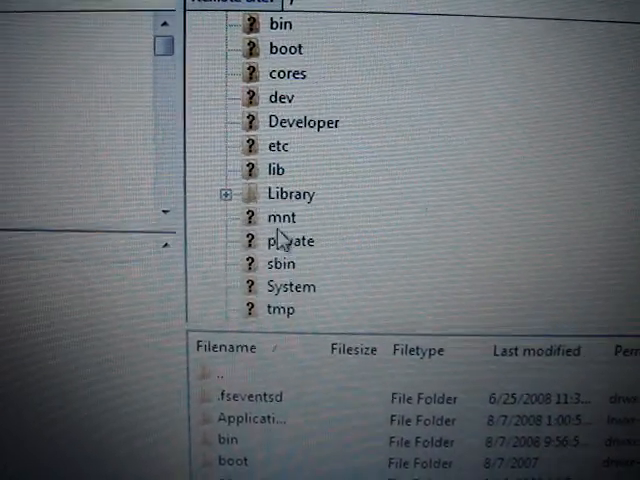
# Expand the remote tree down through private, var and stash to Themes.JSAk0S.
pyautogui.click(228, 192)
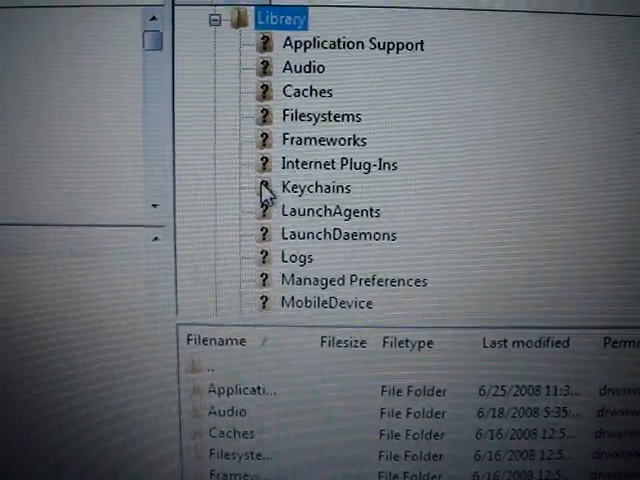
pyautogui.scroll(-3)
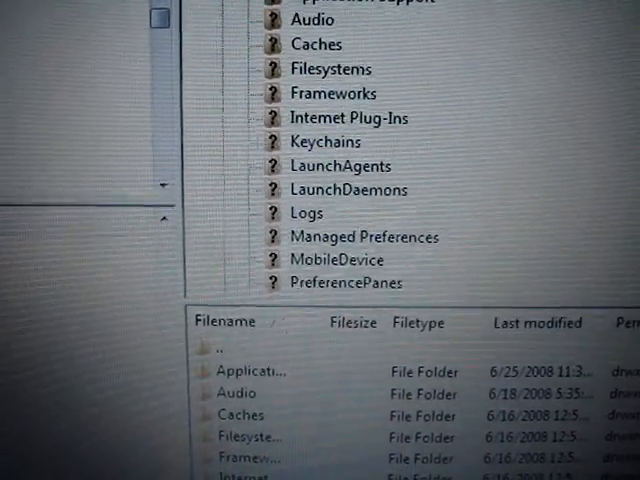
pyautogui.scroll(-3)
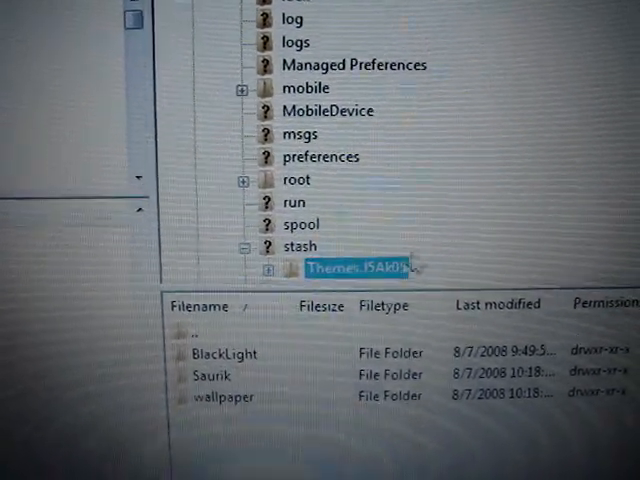
pyautogui.scroll(-3)
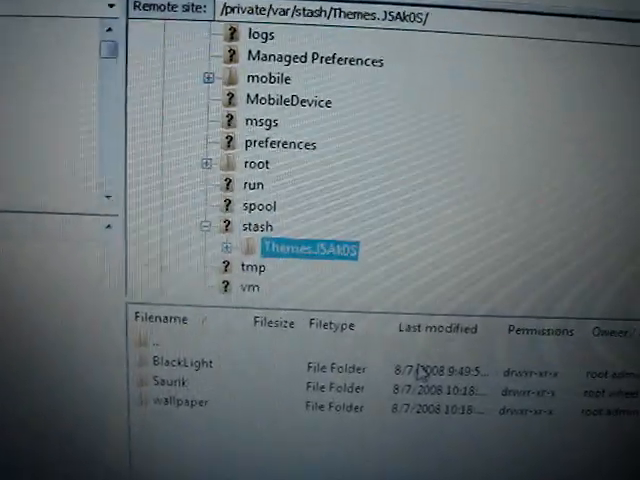
pyautogui.scroll(-3)
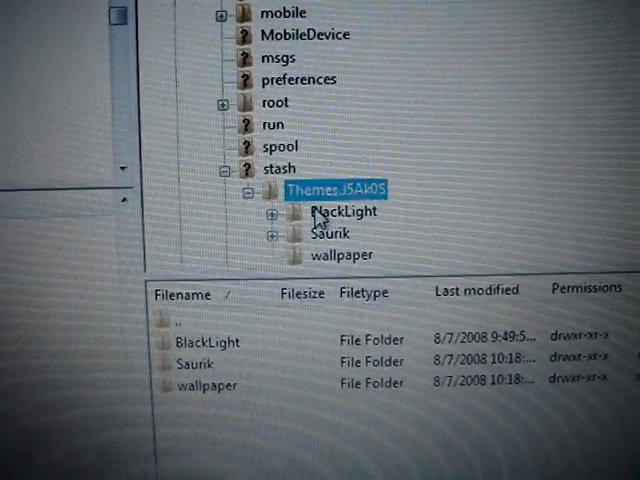
pyautogui.scroll(-3)
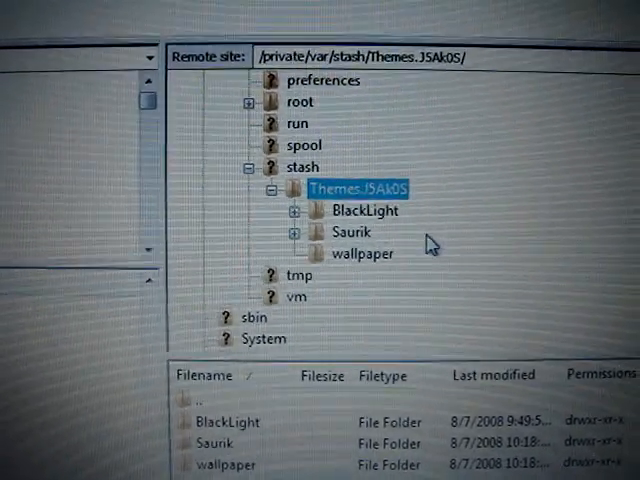
# Create a new directory inside the Saurik theme folder via its context menu.
pyautogui.rightClick(350, 232)
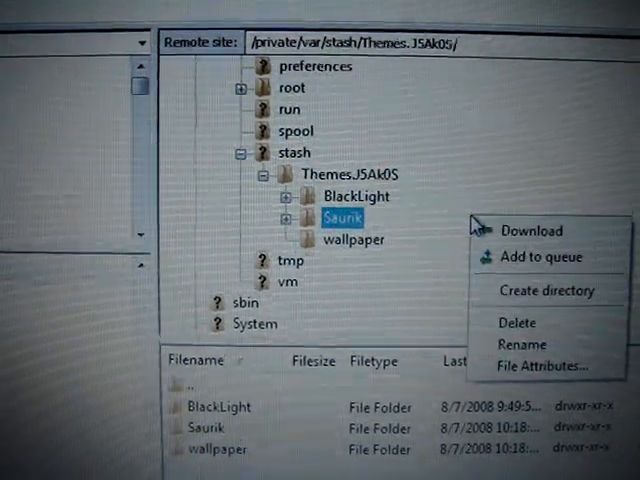
pyautogui.moveTo(496, 268)
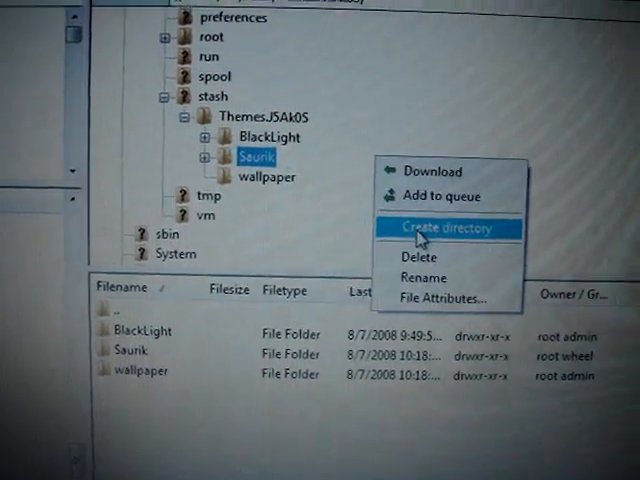
pyautogui.click(448, 228)
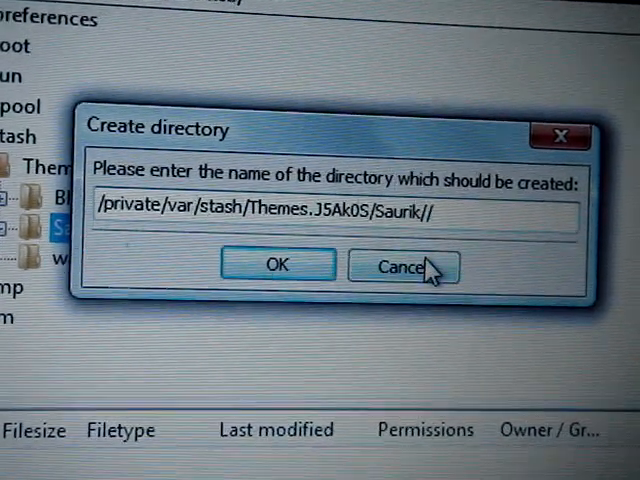
pyautogui.click(276, 264)
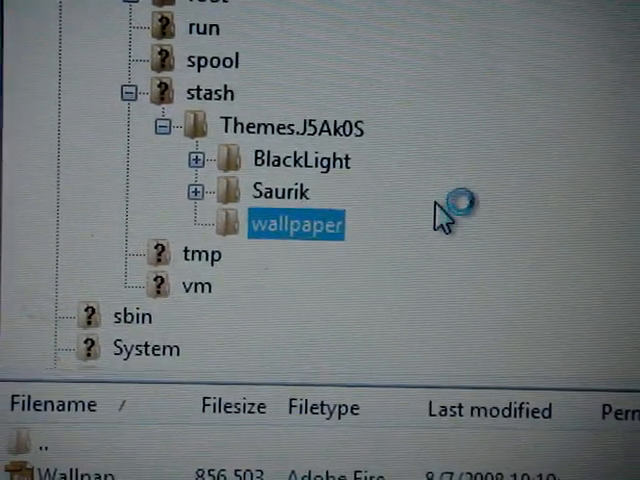
# Scroll the remote tree from the wallpaper folder to the BlackLight theme's PNG files.
pyautogui.scroll(-3)
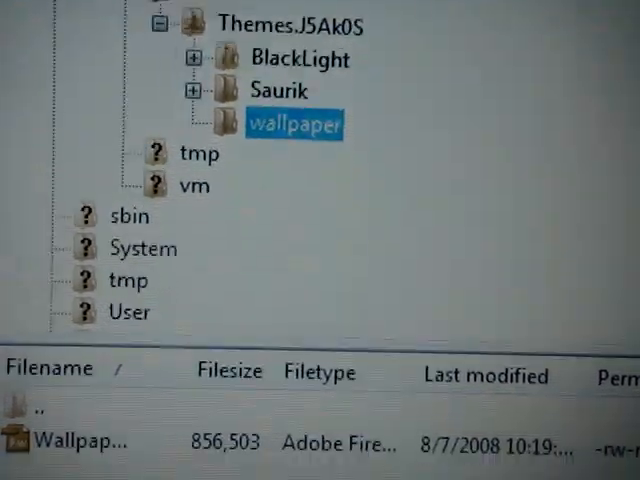
pyautogui.scroll(-3)
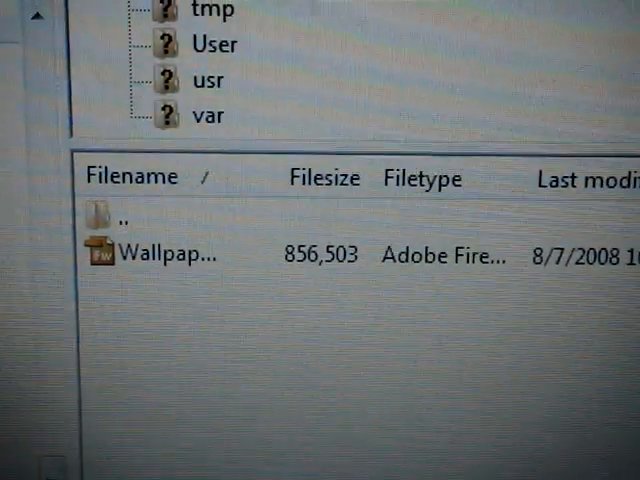
pyautogui.scroll(3)
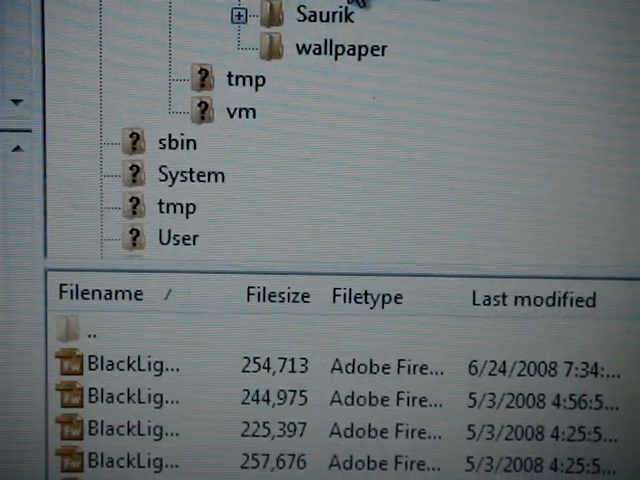
# Reconnect to the iPhone's host, bringing up the Unknown host key warning.
pyautogui.scroll(-3)
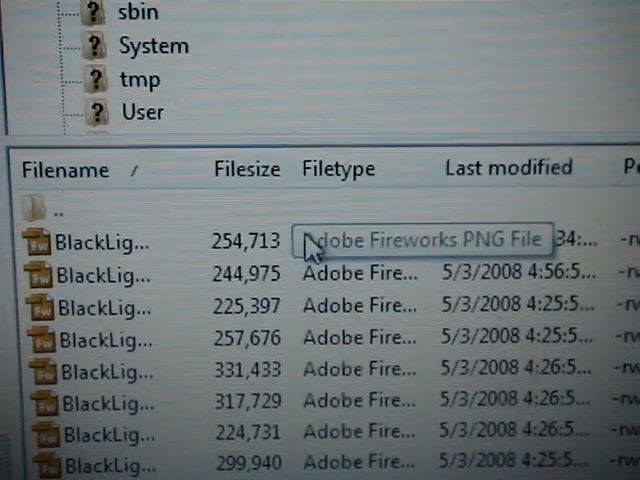
pyautogui.click(100, 242)
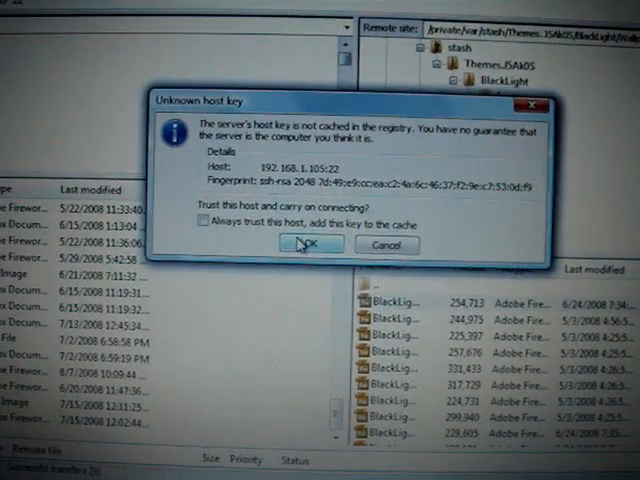
# Trust the iPhone's unknown host key with OK and finish connecting.
pyautogui.click(312, 244)
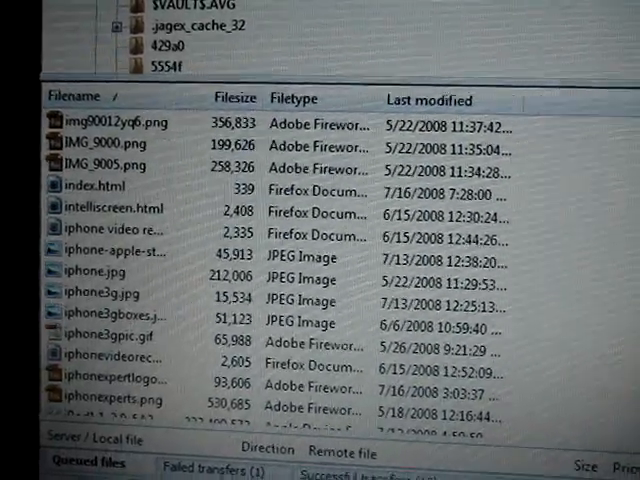
pyautogui.scroll(-3)
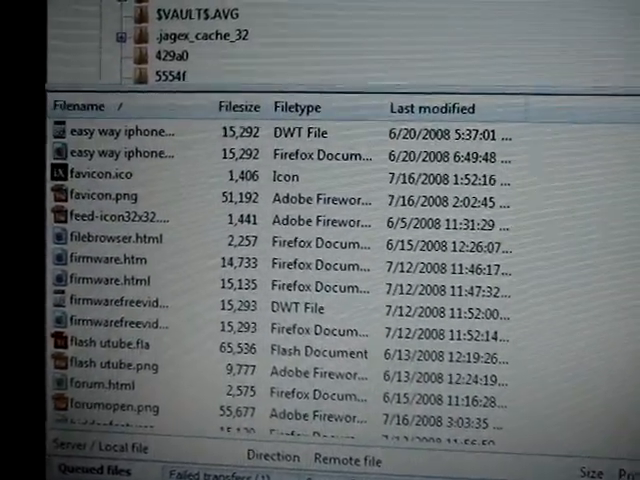
pyautogui.scroll(3)
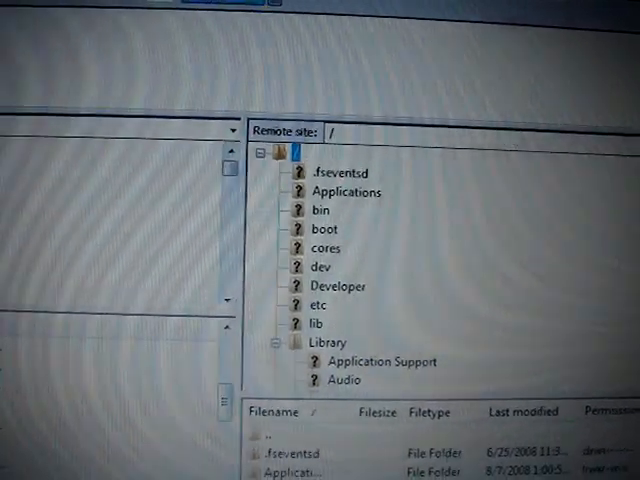
# Open /private/var/stash/Themes.J5Ak0S listing BlackLight, Saurik and wallpaper folders.
pyautogui.scroll(-3)
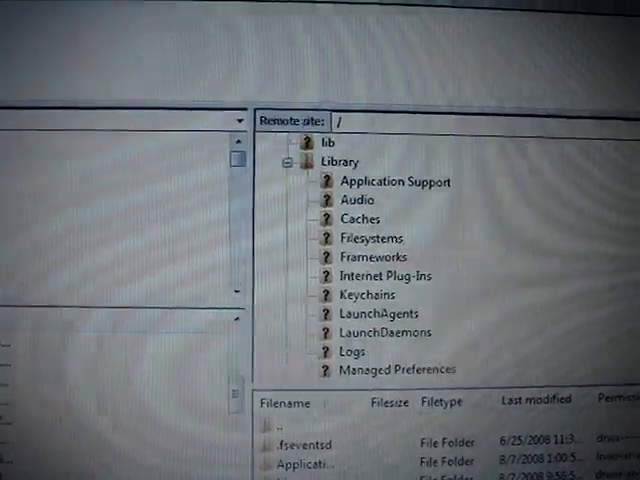
pyautogui.scroll(-3)
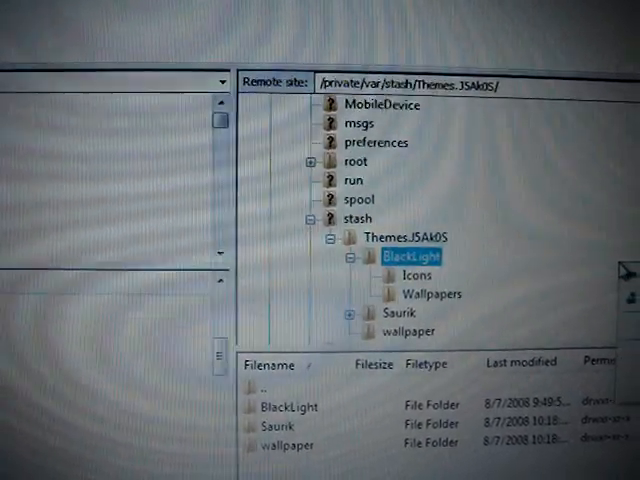
pyautogui.click(390, 228)
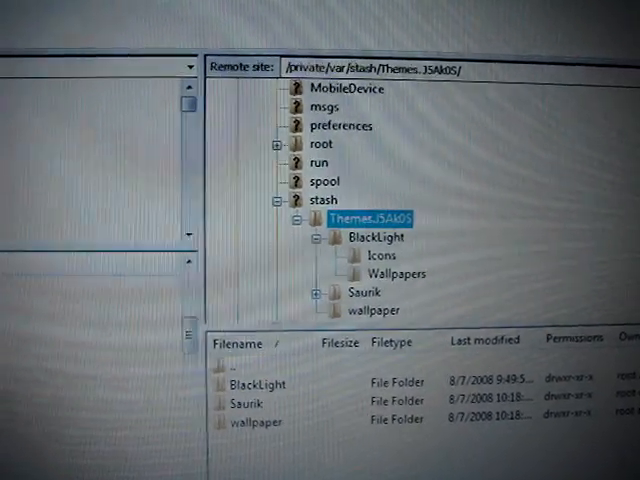
pyautogui.scroll(-3)
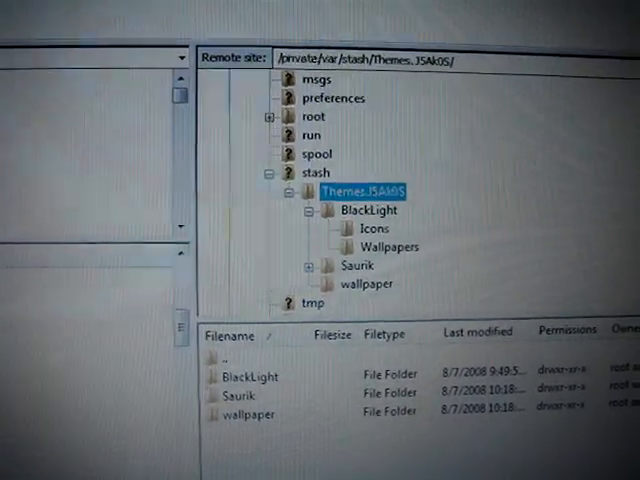